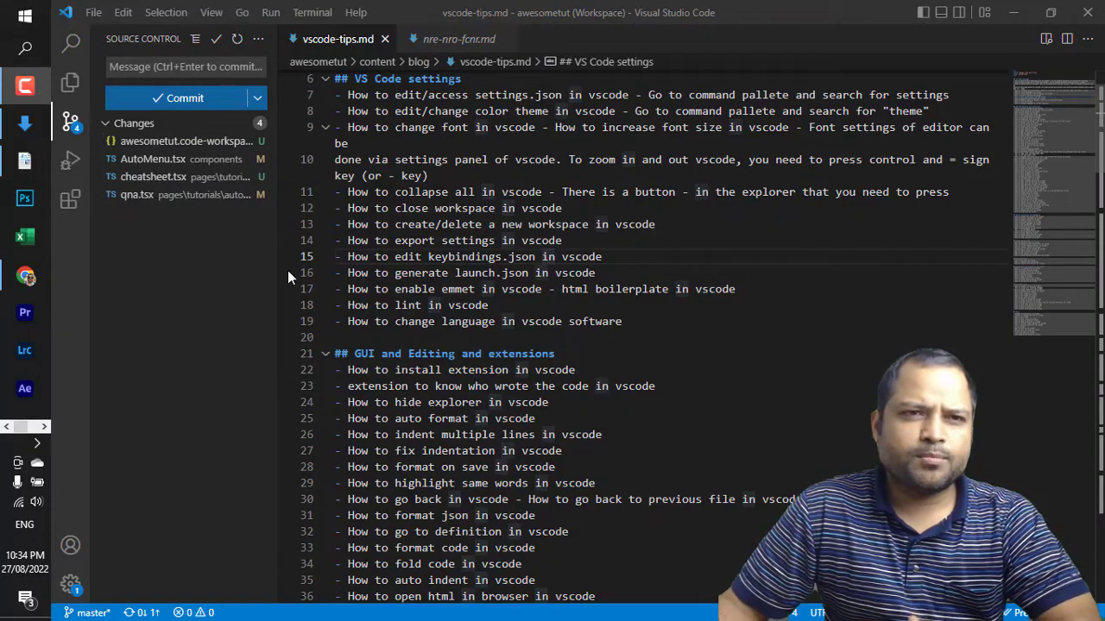
mouse_move(290, 386)
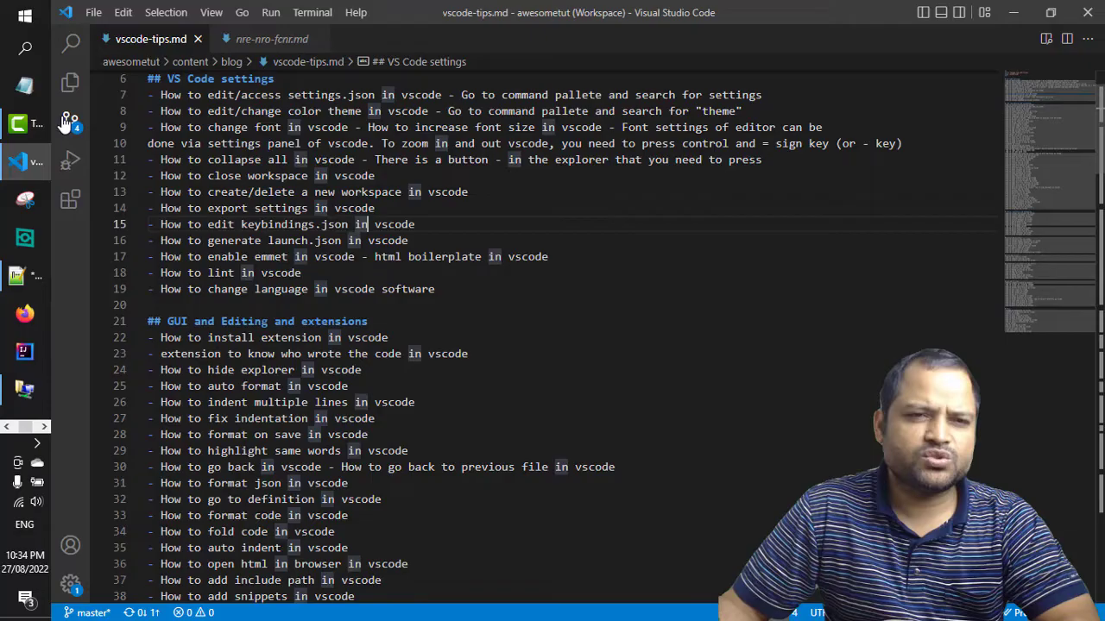
- Start Branch > Create Branch From... in Source Control, reaching the new branch name prompt
click(69, 121)
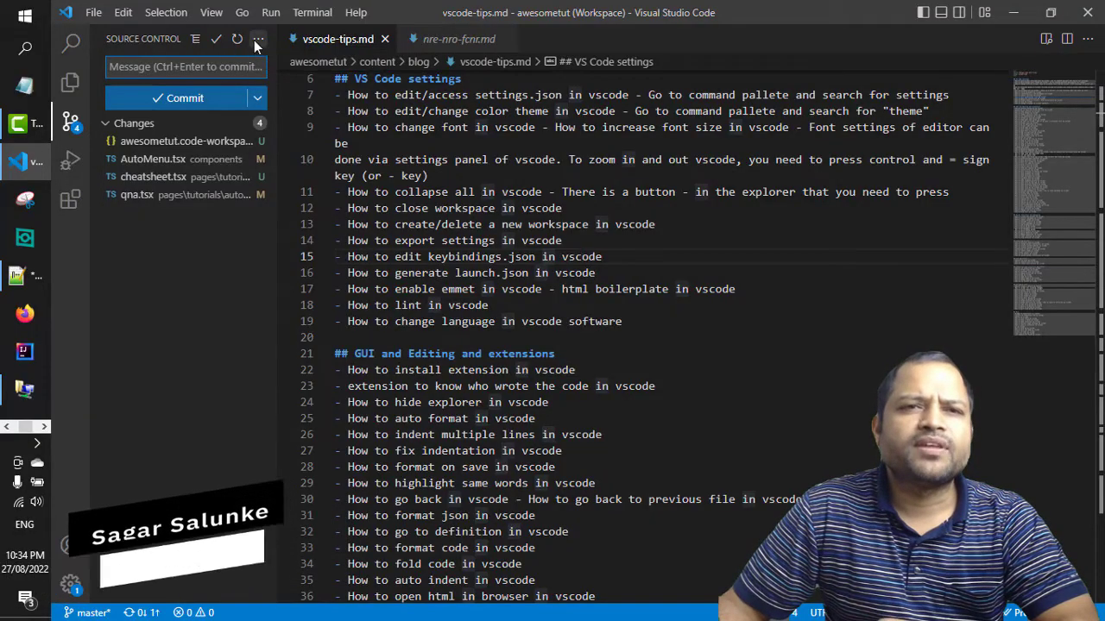
click(259, 38)
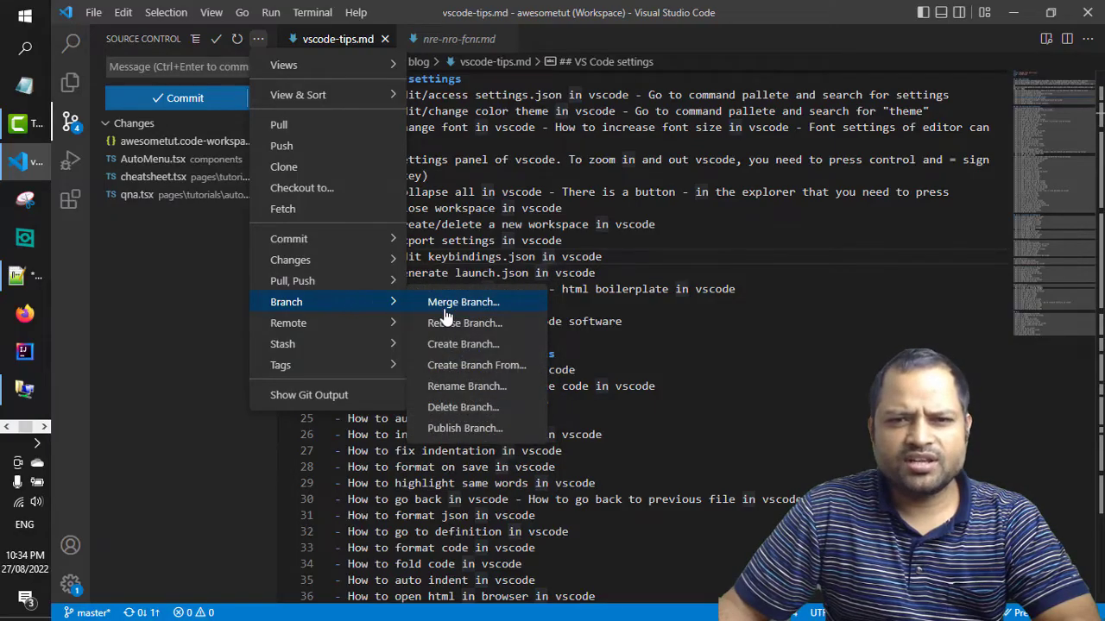
mouse_move(476, 366)
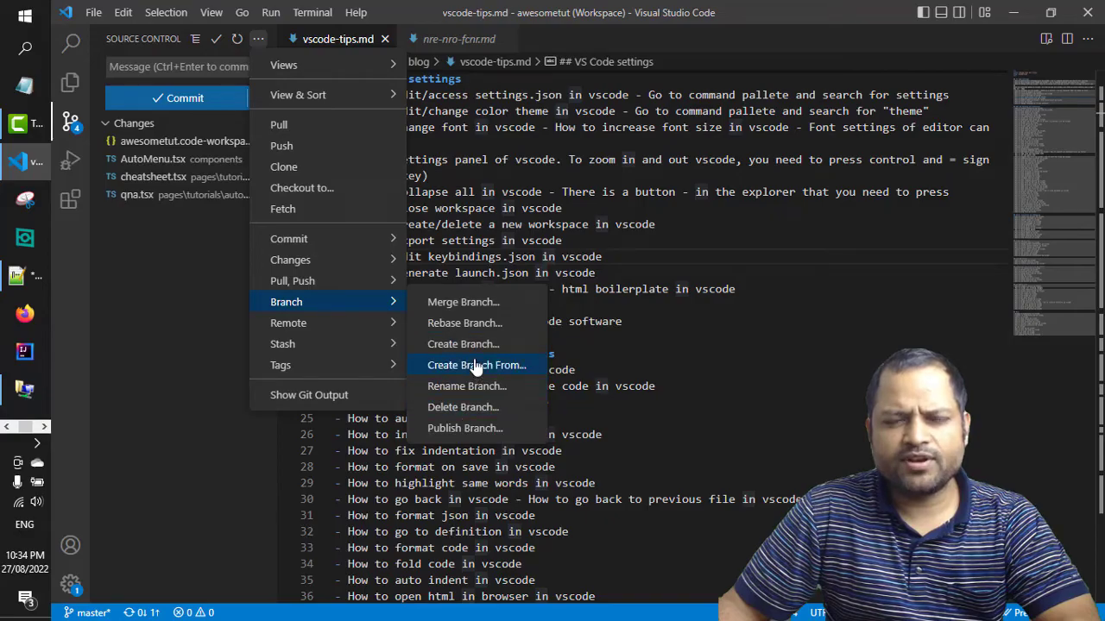
mouse_move(464, 322)
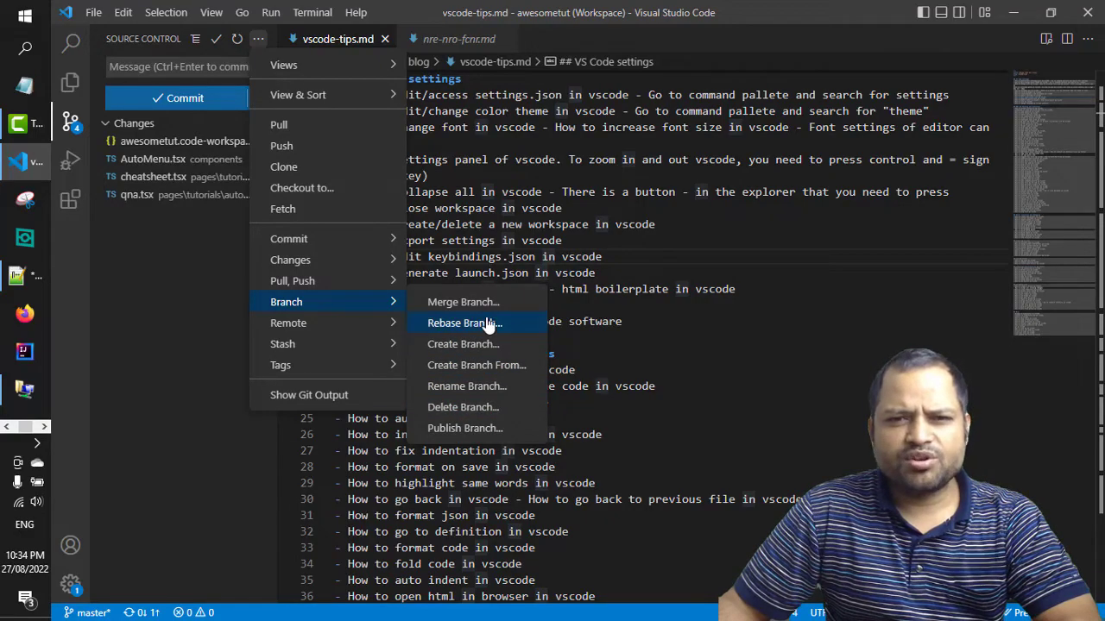
mouse_move(466, 387)
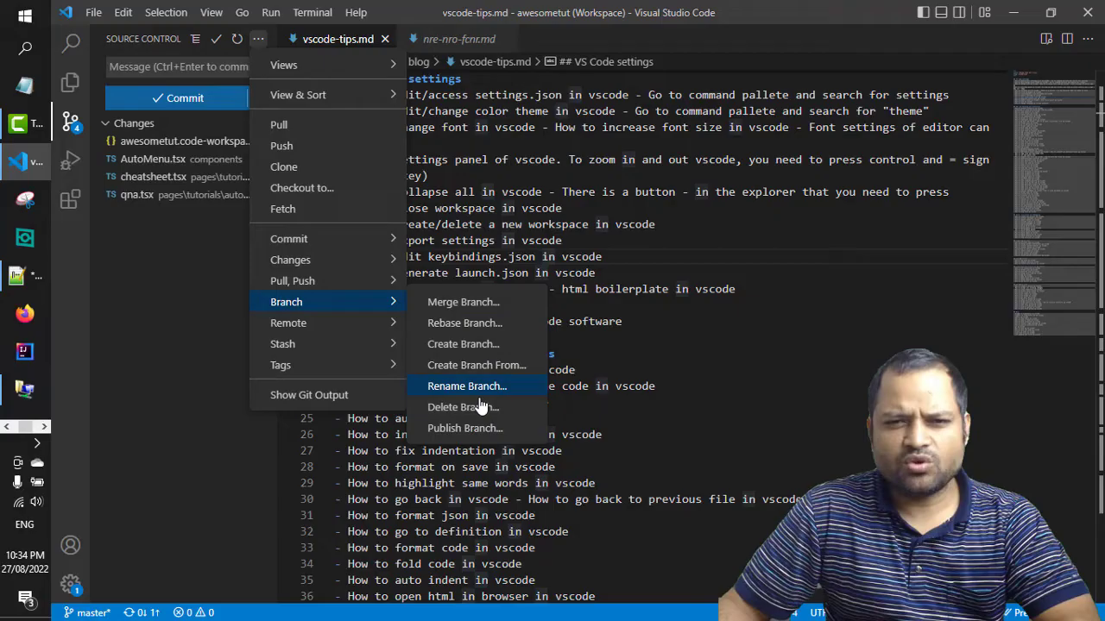
mouse_move(476, 366)
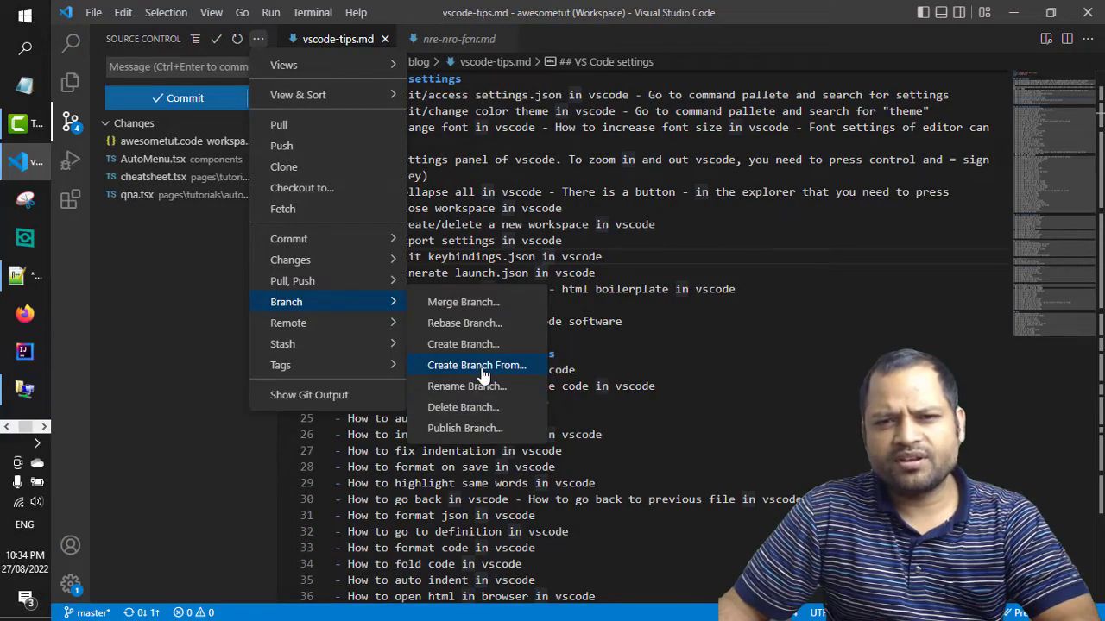
mouse_move(462, 343)
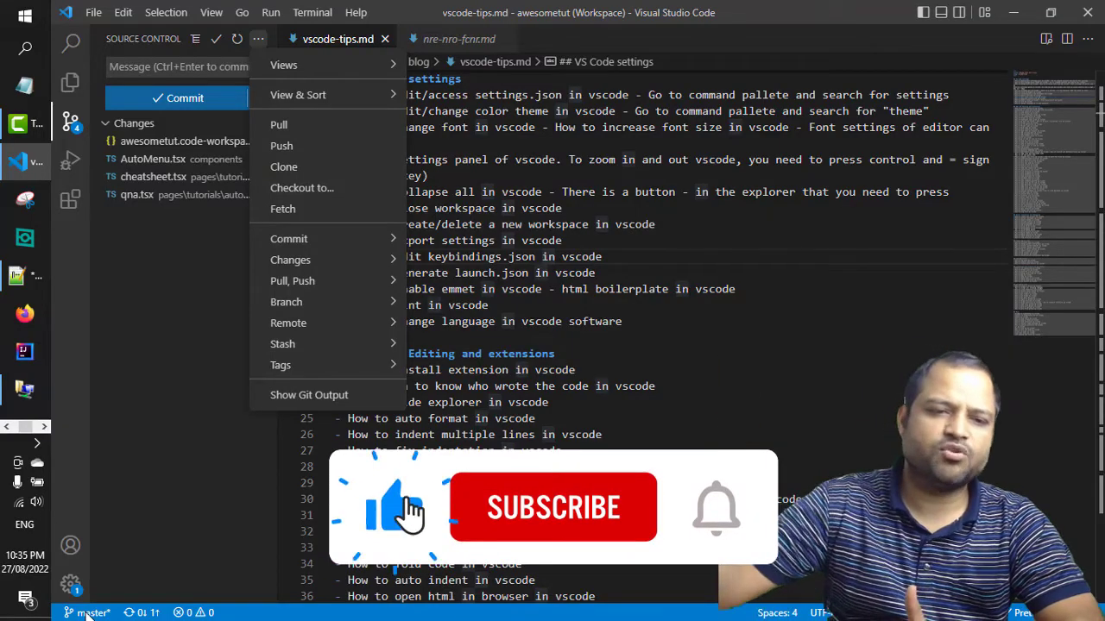
mouse_move(287, 300)
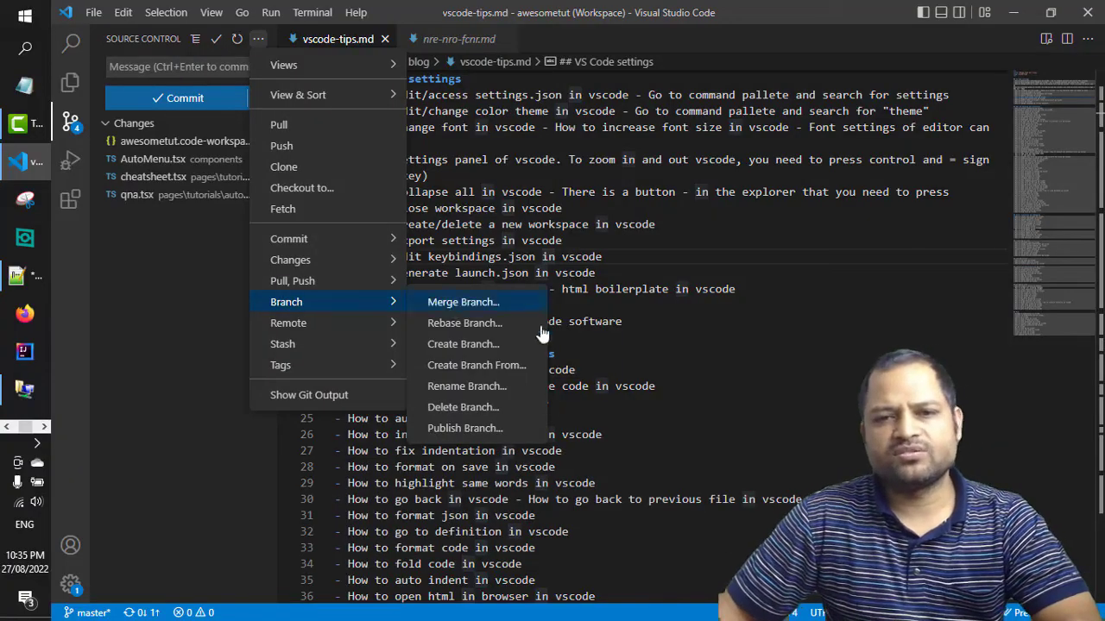
mouse_move(476, 366)
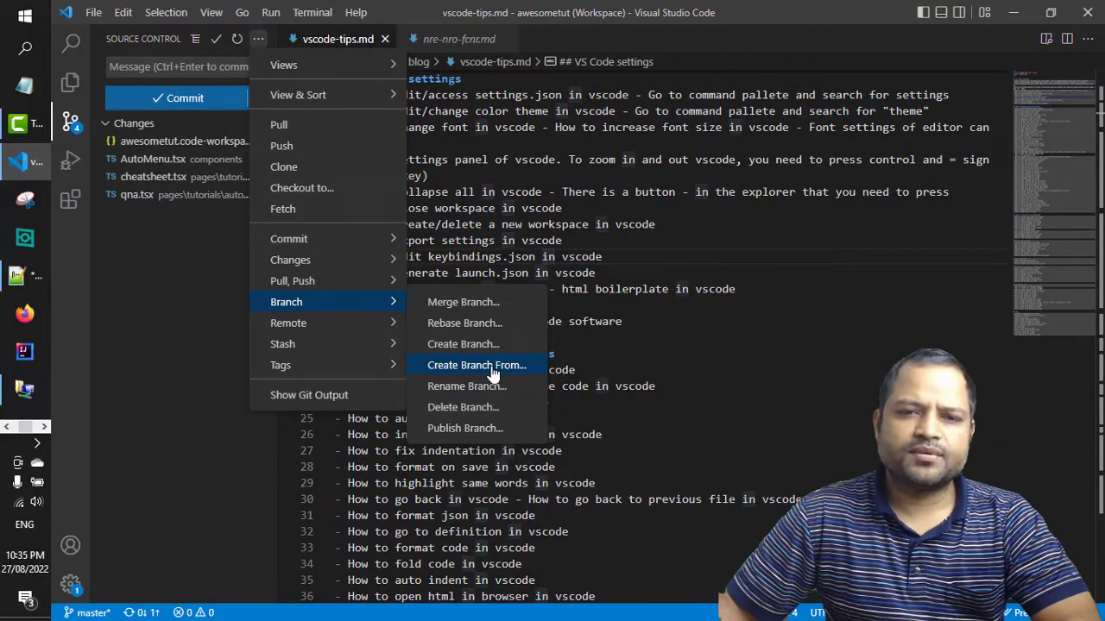
click(476, 366)
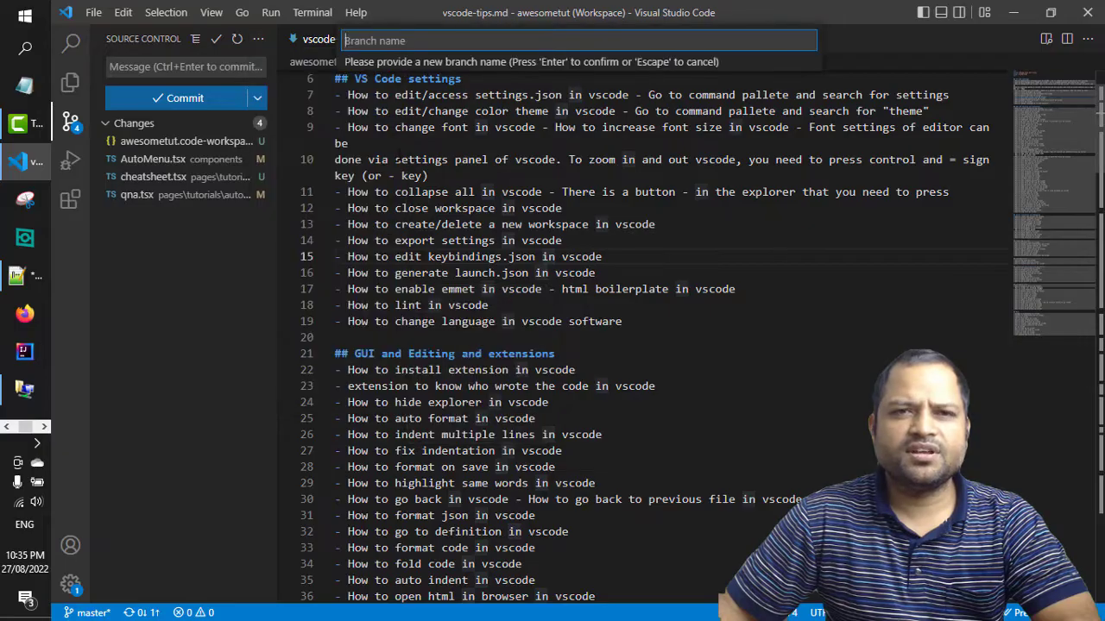